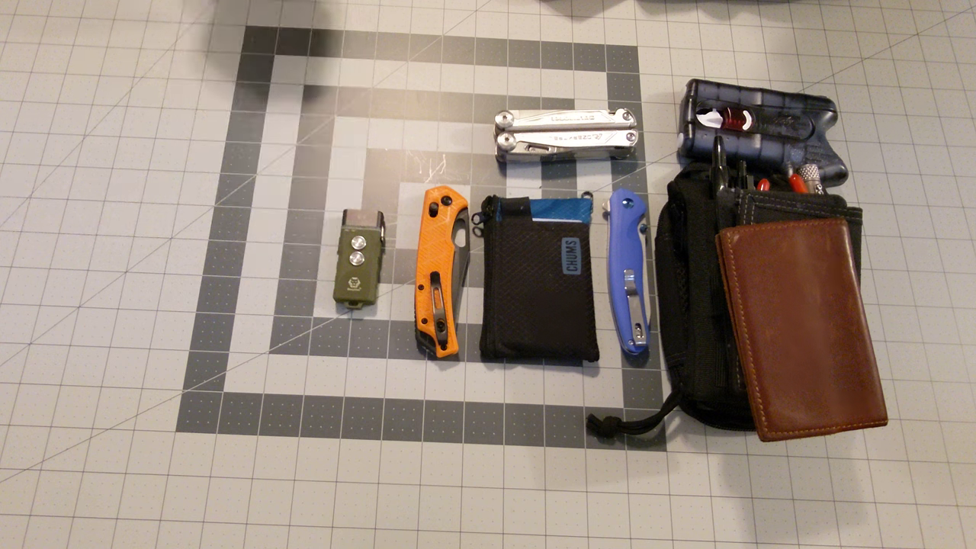
Lift the small olive-green flashlight off the mat and hold it toward the camera.
left_click_drag(358, 260, 343, 198)
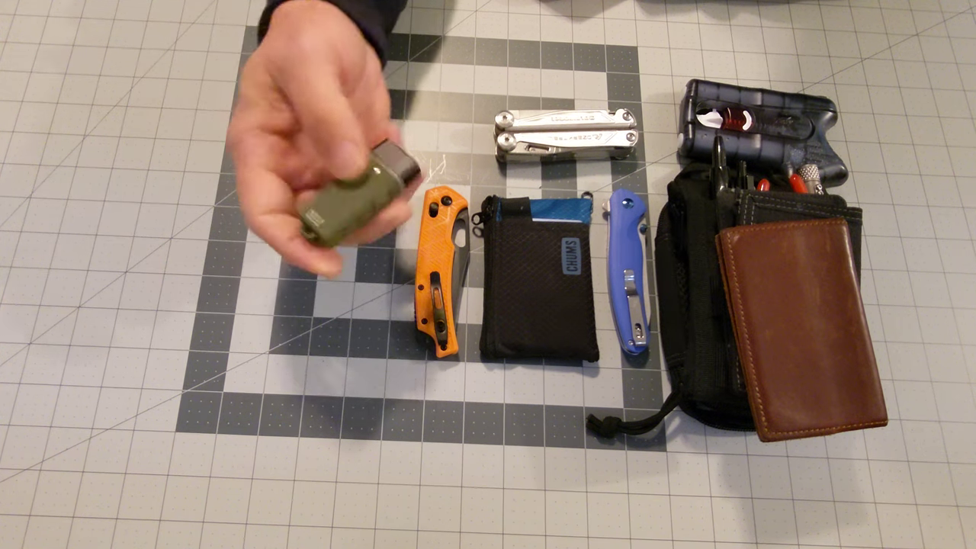